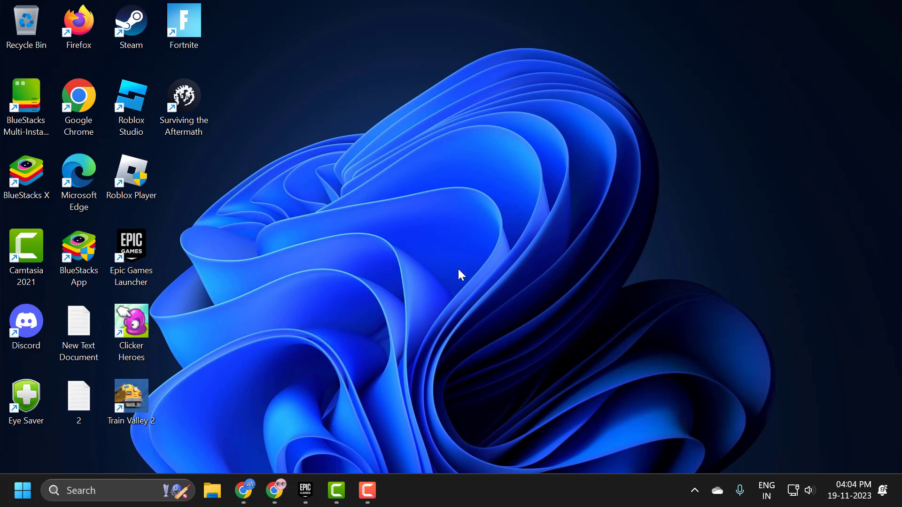
{"action": "mouse_move", "coordinate": [511, 290]}
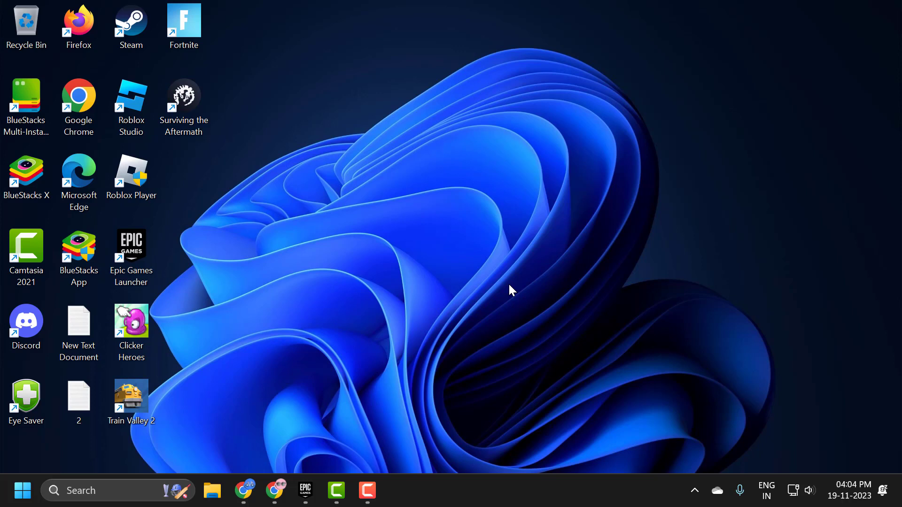
{"action": "mouse_move", "coordinate": [509, 275]}
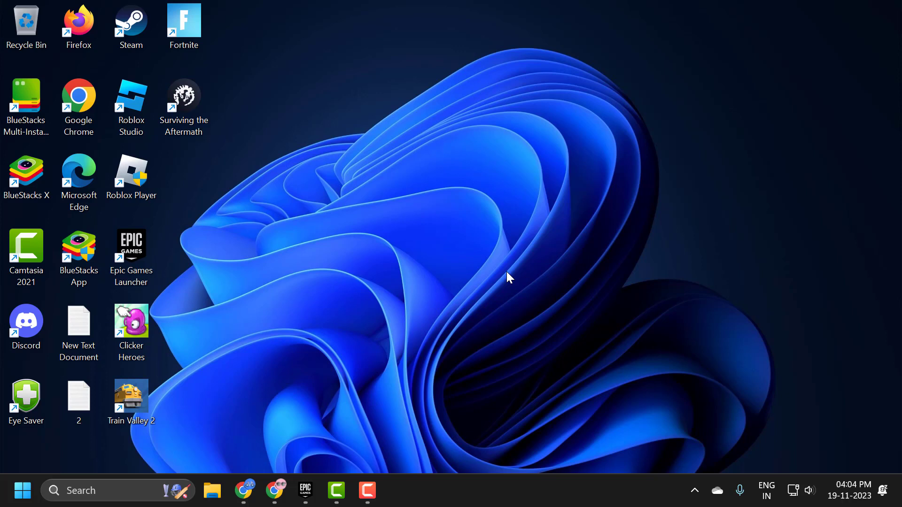
{"action": "mouse_move", "coordinate": [241, 224]}
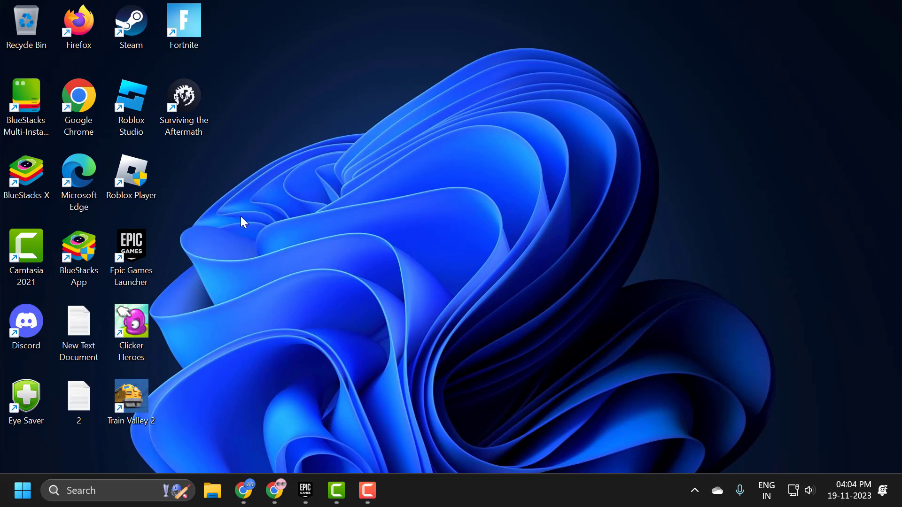
Step: Set the Epic Games Launcher shortcut to run as administrator via its Compatibility properties
{"action": "left_click", "coordinate": [131, 247]}
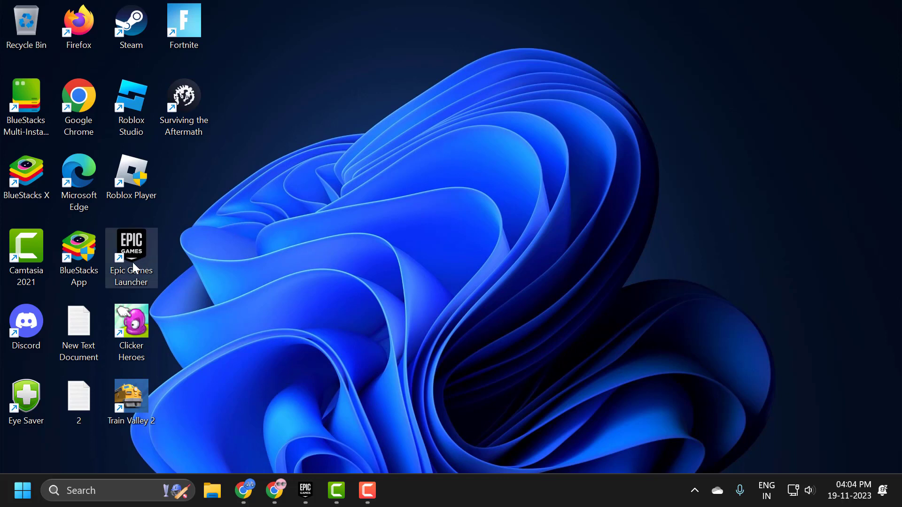
{"action": "right_click", "coordinate": [130, 258]}
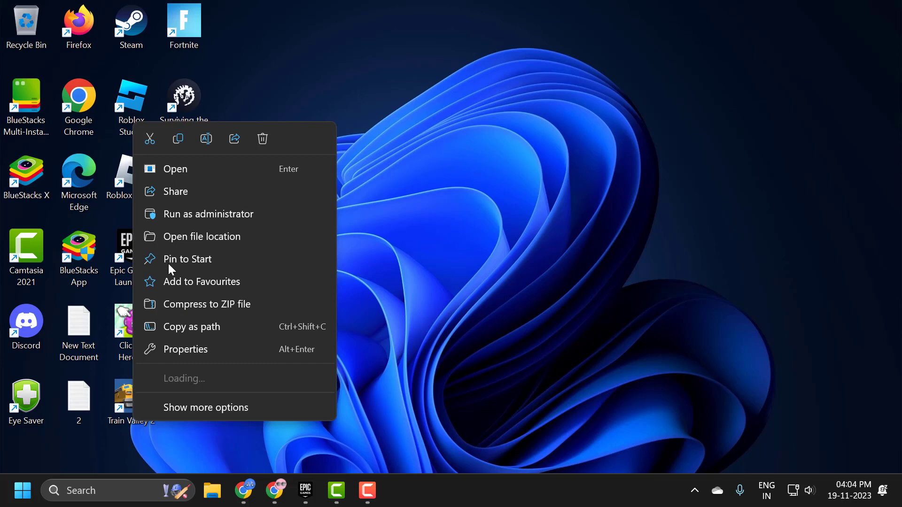
{"action": "left_click", "coordinate": [185, 349]}
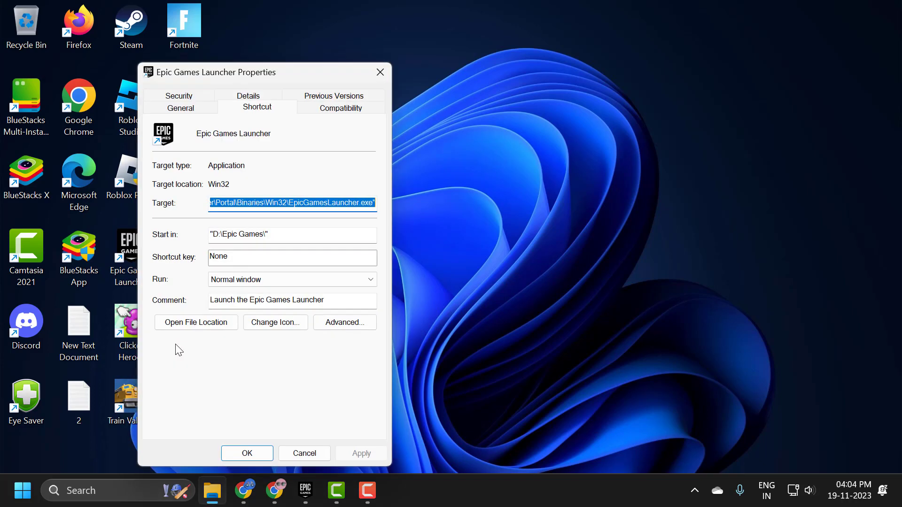
{"action": "left_click", "coordinate": [340, 107]}
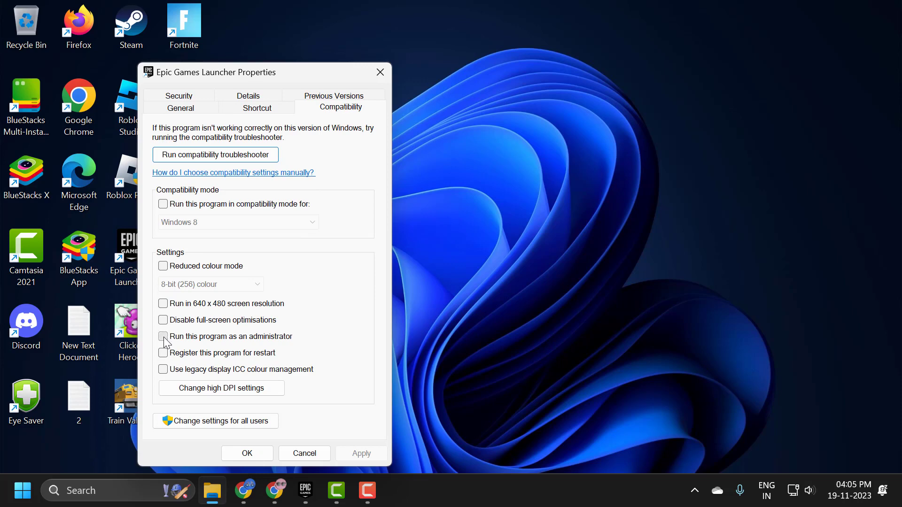
{"action": "left_click", "coordinate": [164, 336]}
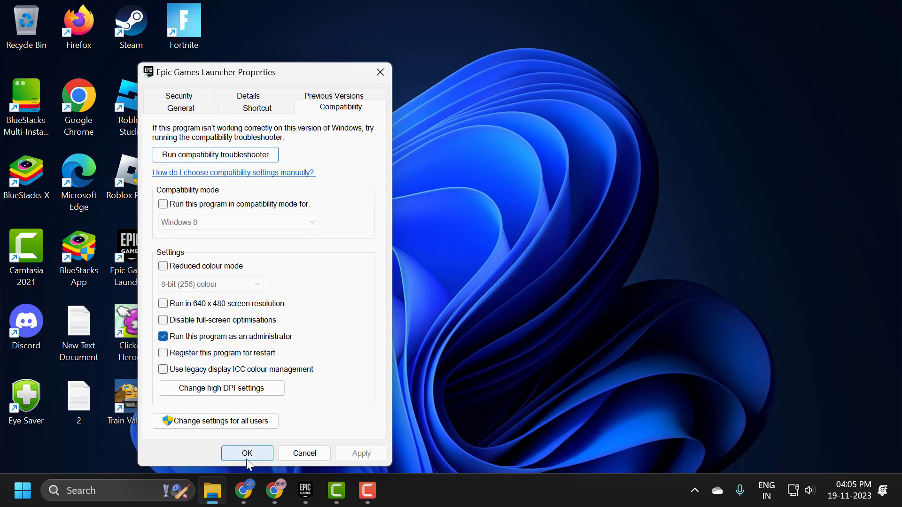
{"action": "left_click", "coordinate": [247, 453]}
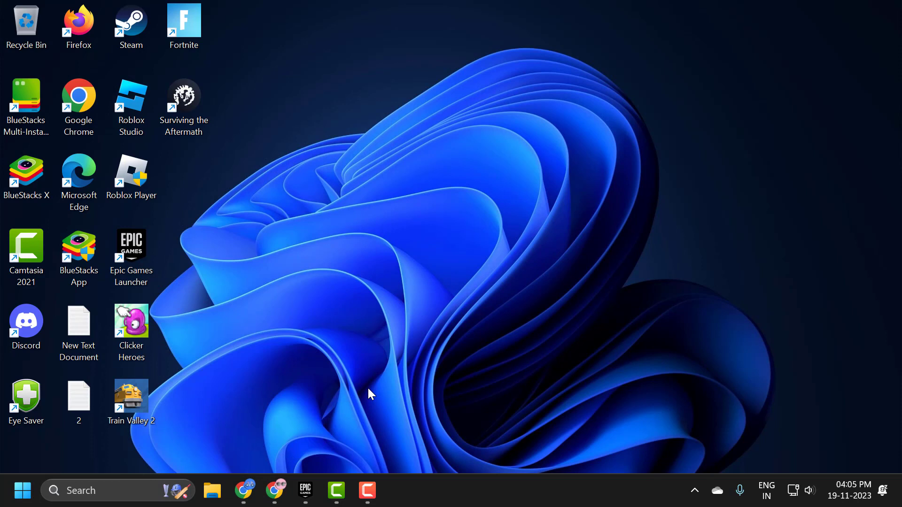
{"action": "mouse_move", "coordinate": [374, 377]}
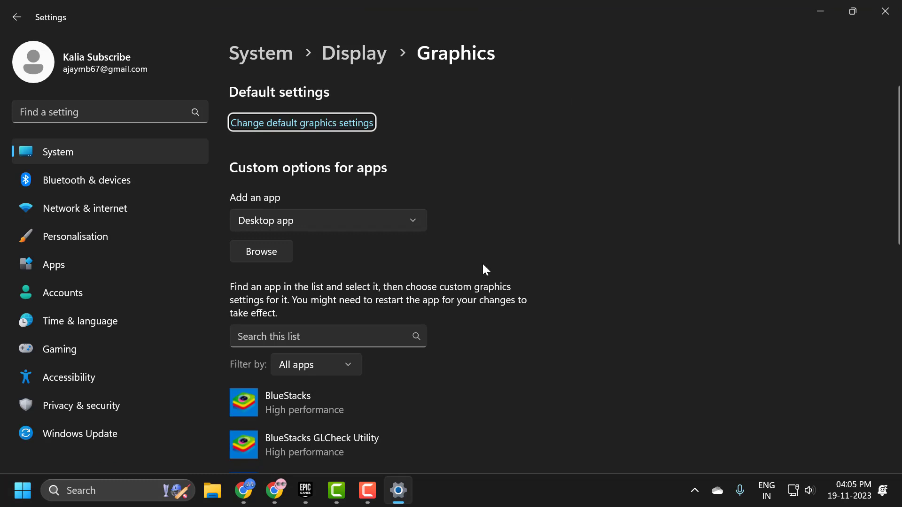
Step: Scroll through the app list on the Graphics settings page
{"action": "scroll", "scroll_direction": "down", "scroll_amount": 3}
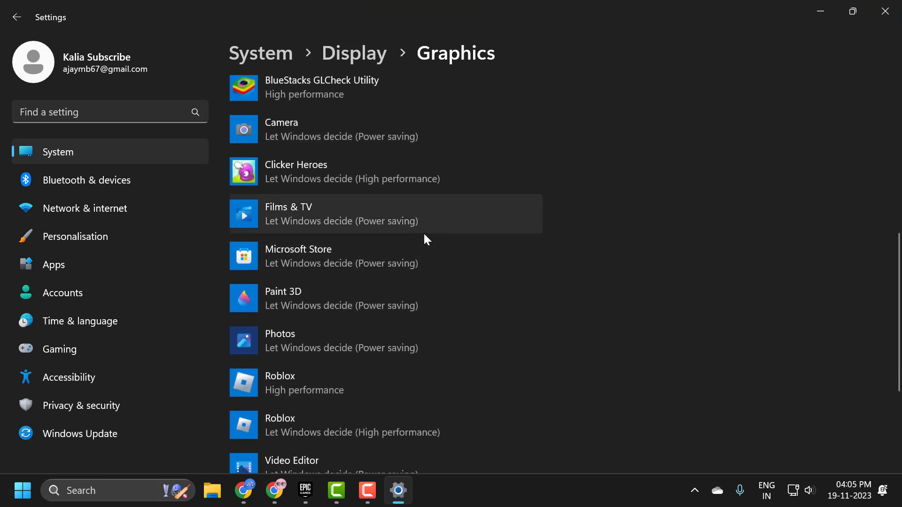
{"action": "mouse_move", "coordinate": [431, 279]}
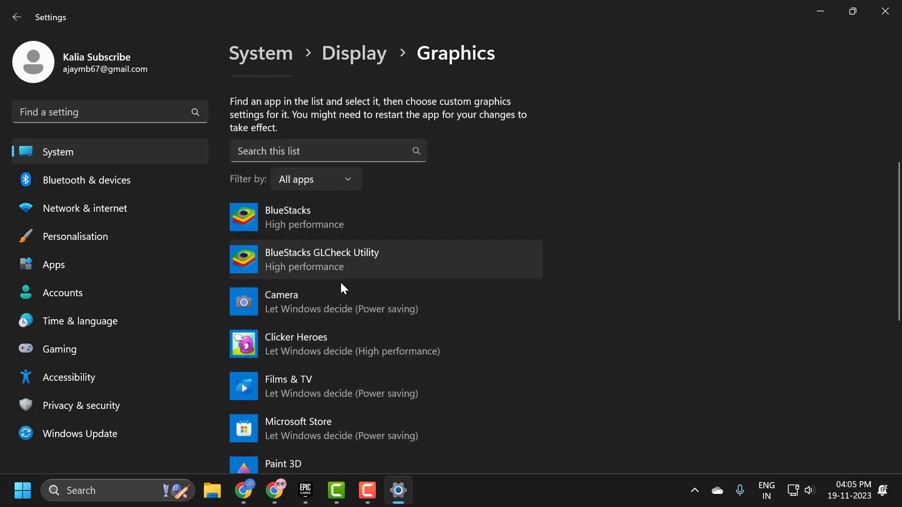
{"action": "scroll", "scroll_direction": "up", "scroll_amount": 3}
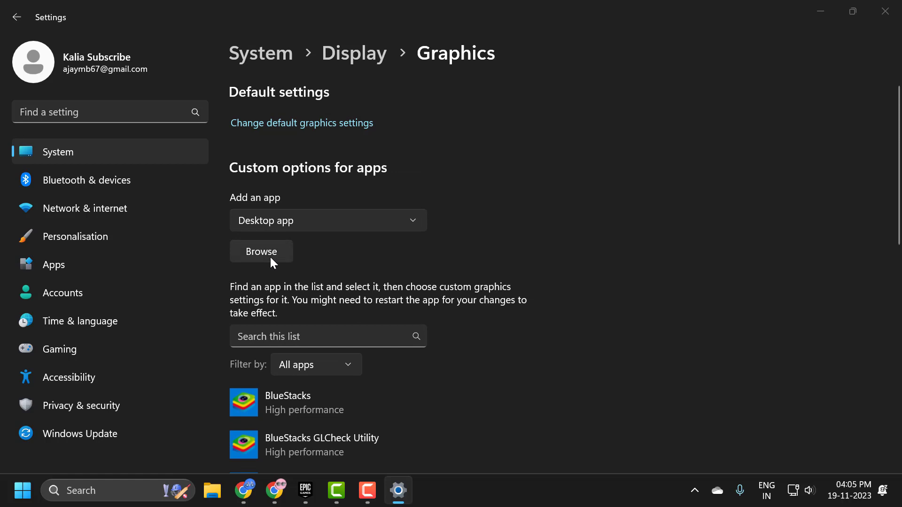
Step: Start adding a desktop app via Browse, then switch to the Epic Games Launcher library
{"action": "left_click", "coordinate": [261, 252]}
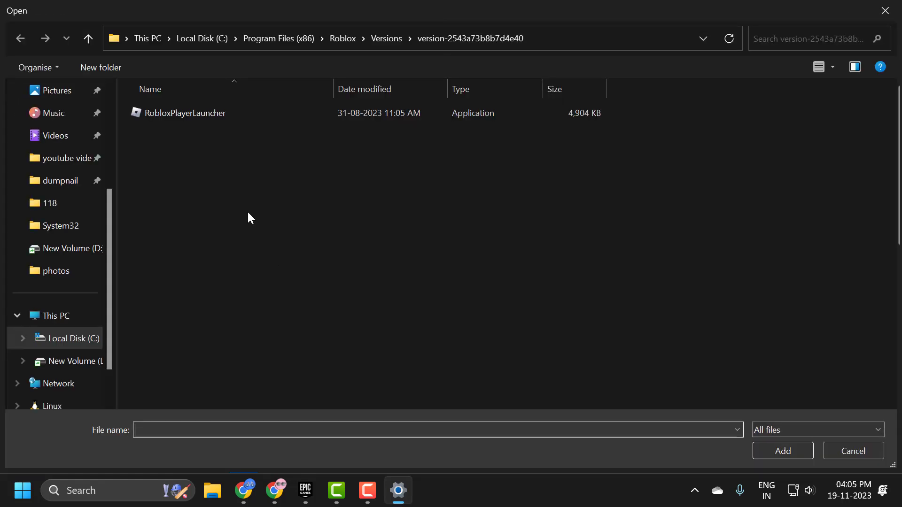
{"action": "mouse_move", "coordinate": [309, 197]}
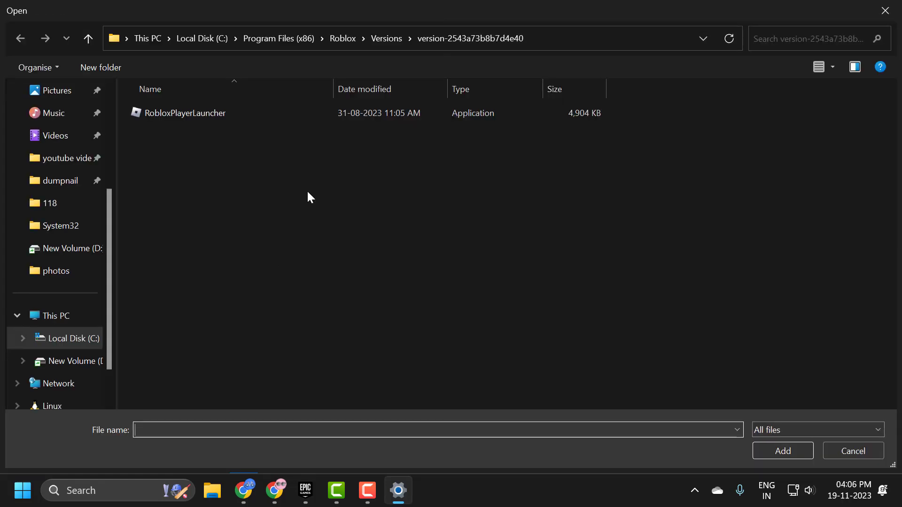
{"action": "mouse_move", "coordinate": [352, 208]}
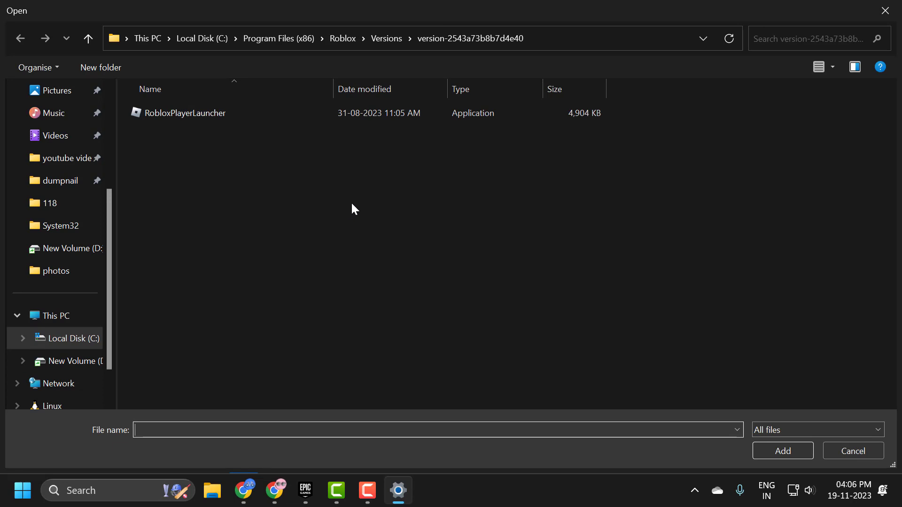
{"action": "mouse_move", "coordinate": [455, 239]}
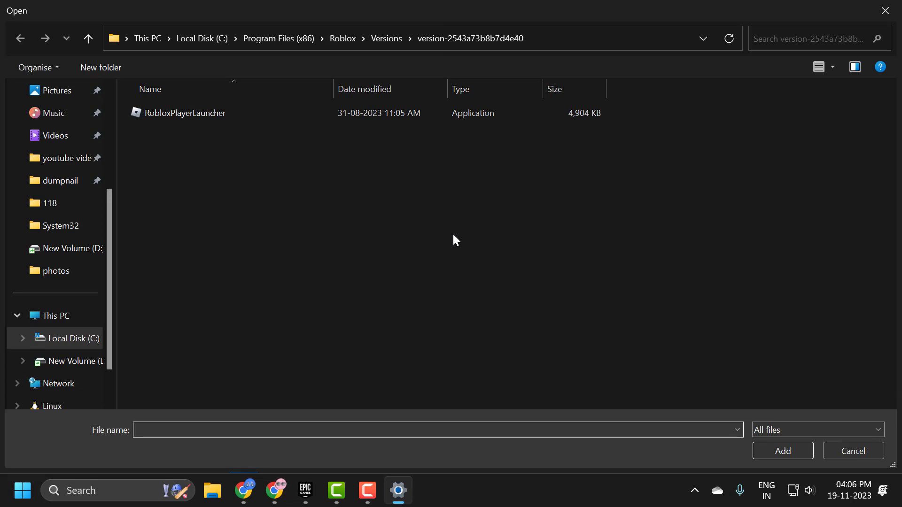
{"action": "left_click", "coordinate": [304, 490]}
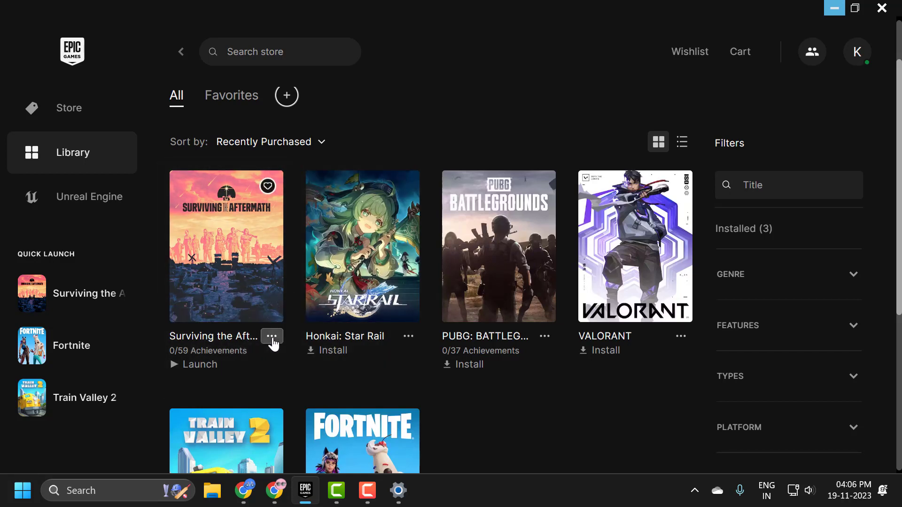
Step: From Surviving the Aftermath's Manage options, reach its install folder and copy the path
{"action": "left_click", "coordinate": [271, 337]}
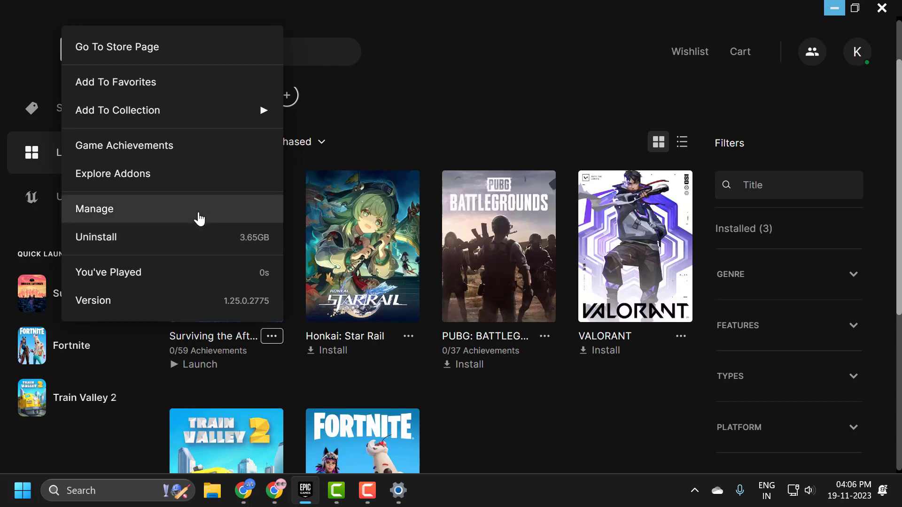
{"action": "left_click", "coordinate": [94, 208]}
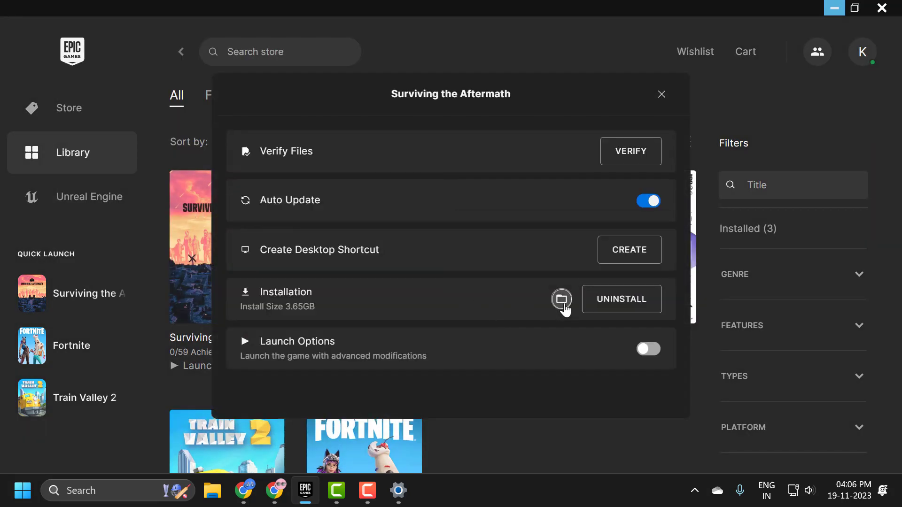
{"action": "left_click", "coordinate": [561, 299]}
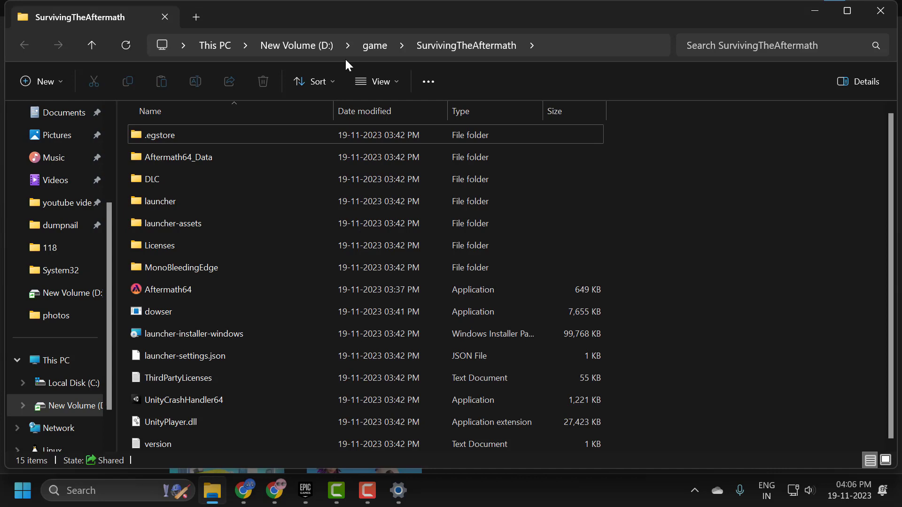
{"action": "left_click", "coordinate": [403, 45]}
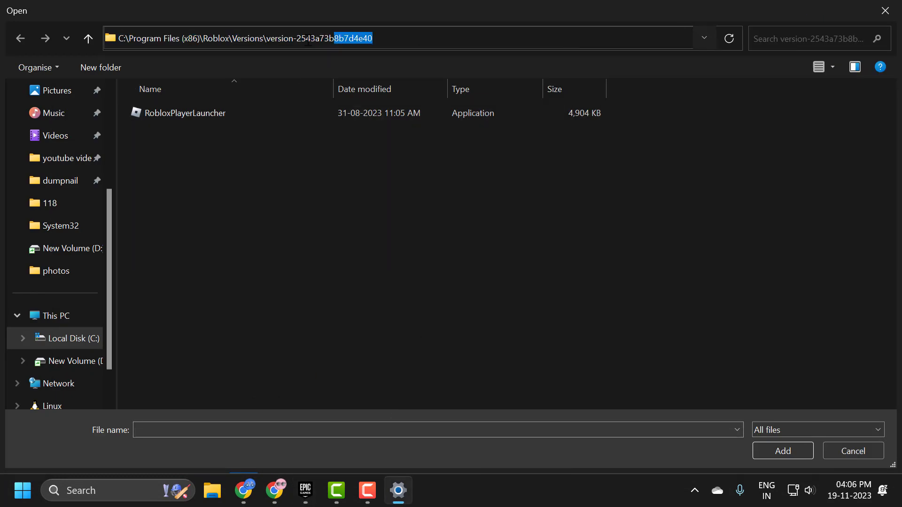
Step: Paste the game folder path, select Aftermath64 and add it to the graphics app list
{"action": "right_click", "coordinate": [241, 38]}
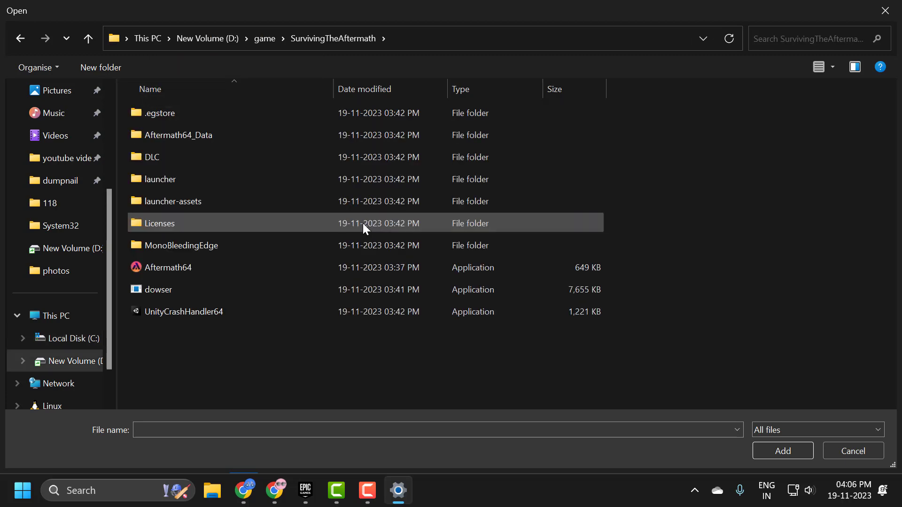
{"action": "left_click", "coordinate": [170, 267]}
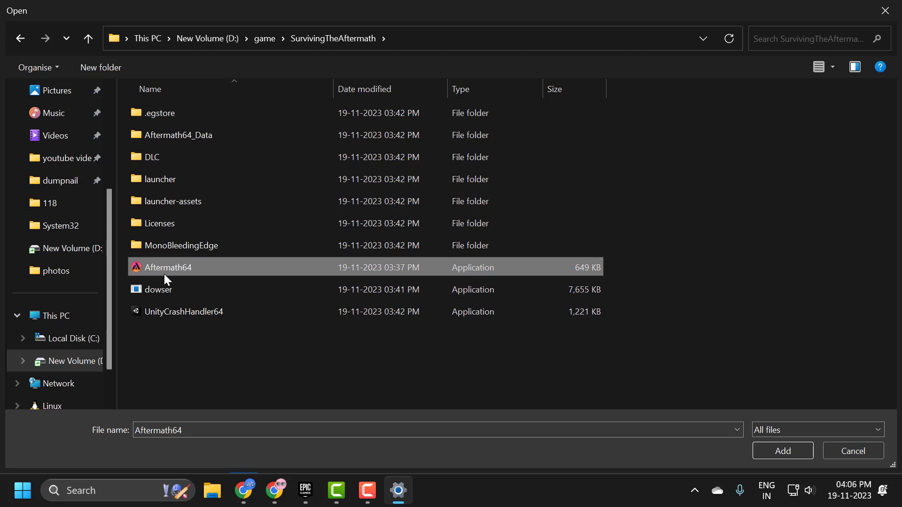
{"action": "mouse_move", "coordinate": [191, 275]}
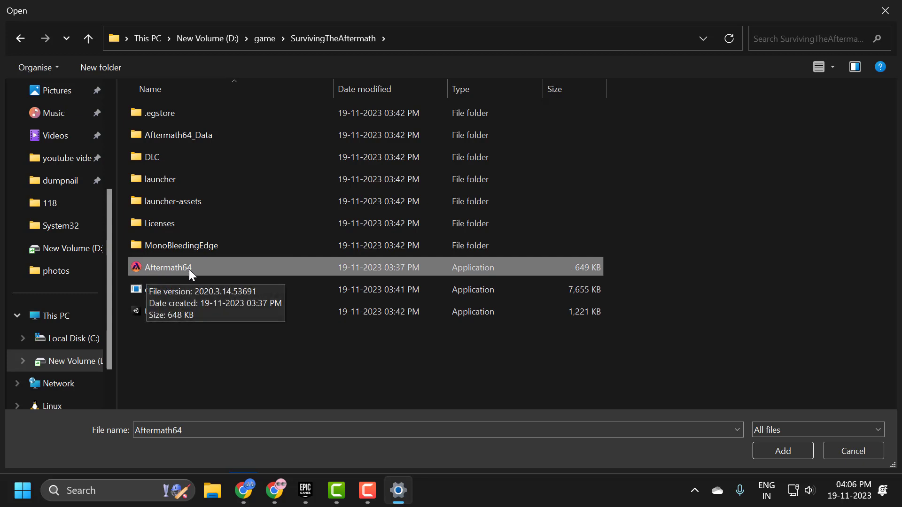
{"action": "left_click", "coordinate": [782, 451]}
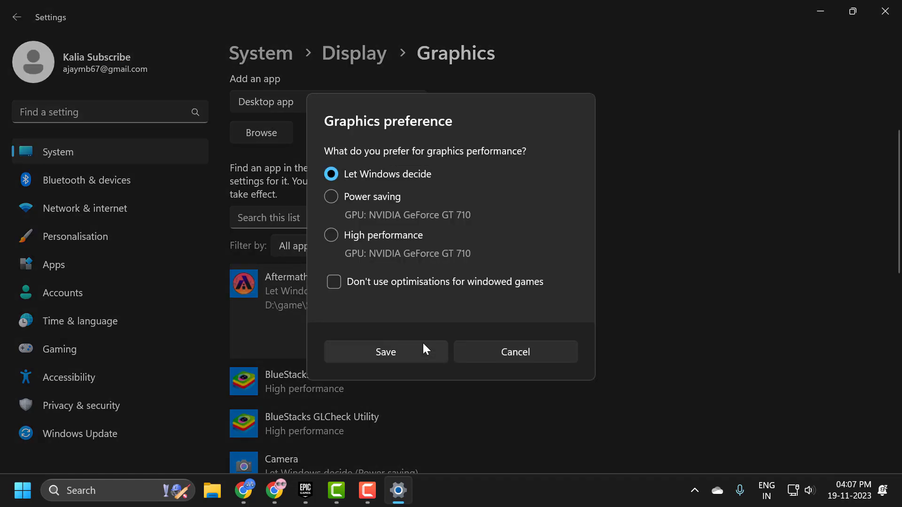
{"action": "mouse_move", "coordinate": [333, 238]}
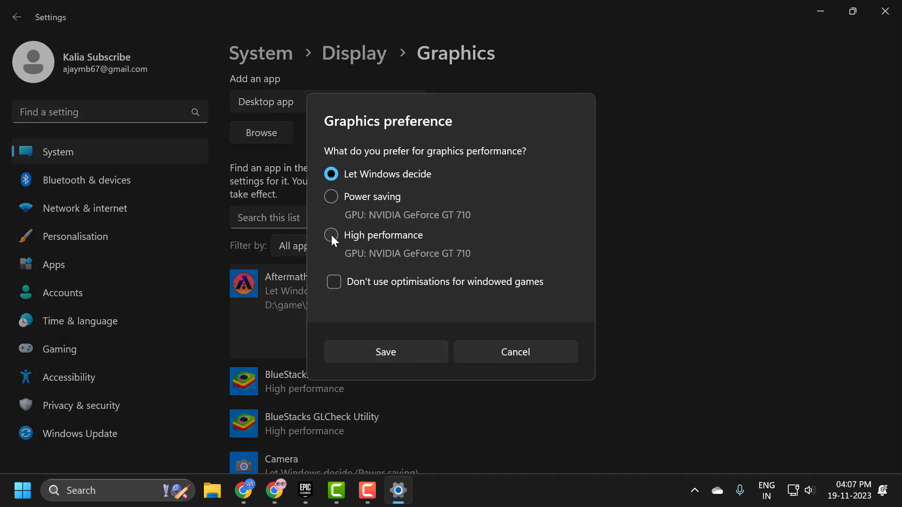
Step: Choose High performance as Aftermath64's graphics preference
{"action": "left_click", "coordinate": [385, 351]}
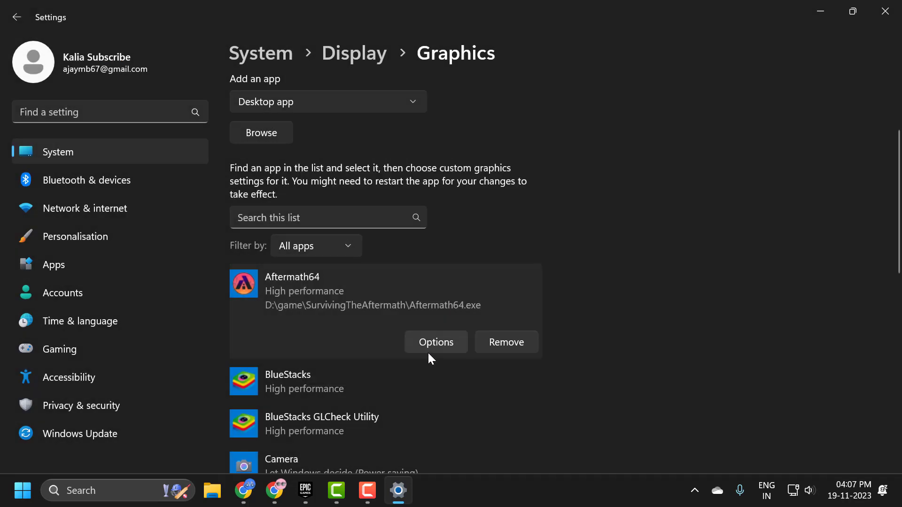
{"action": "mouse_move", "coordinate": [465, 361]}
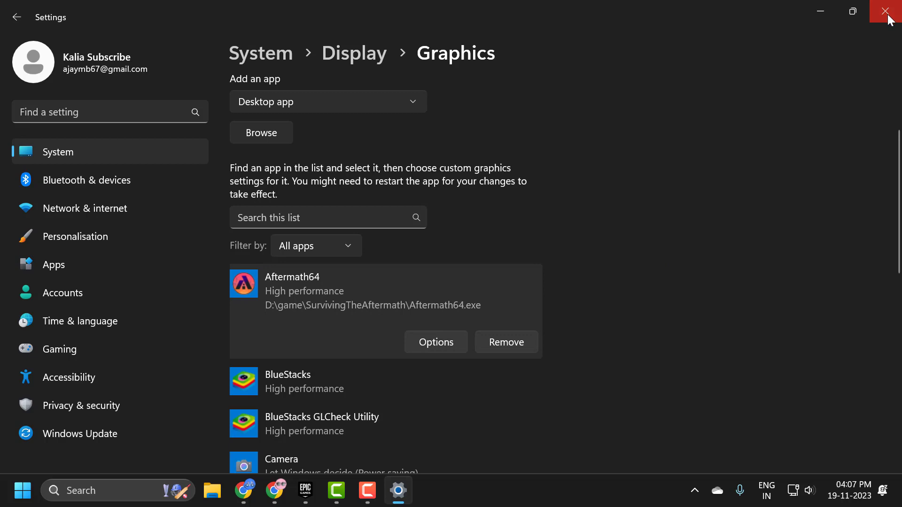
Step: Bring up the Epic Games Launcher library and launch Surviving the Aftermath
{"action": "left_click", "coordinate": [890, 12]}
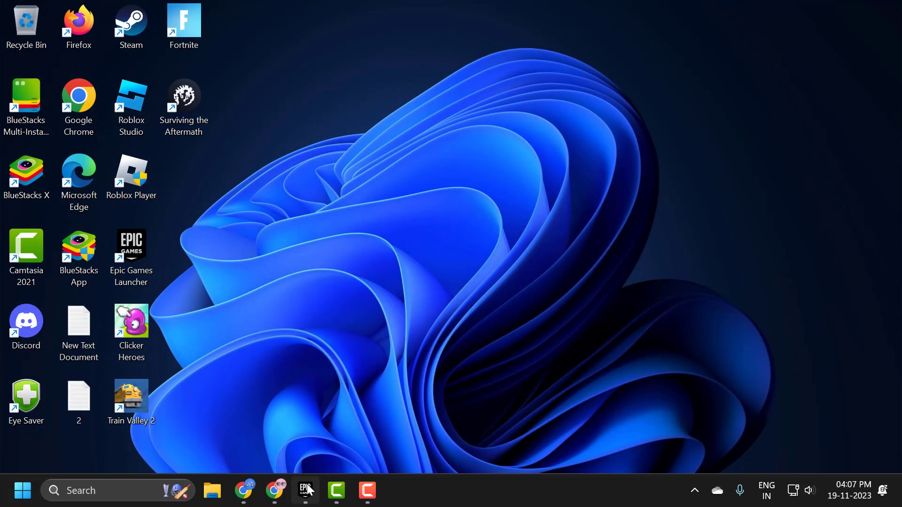
{"action": "left_click", "coordinate": [305, 490]}
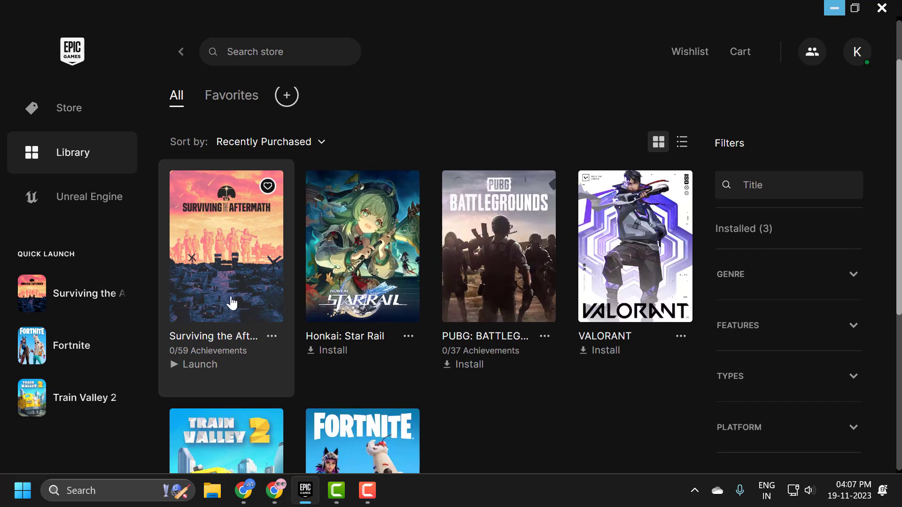
{"action": "left_click", "coordinate": [199, 364]}
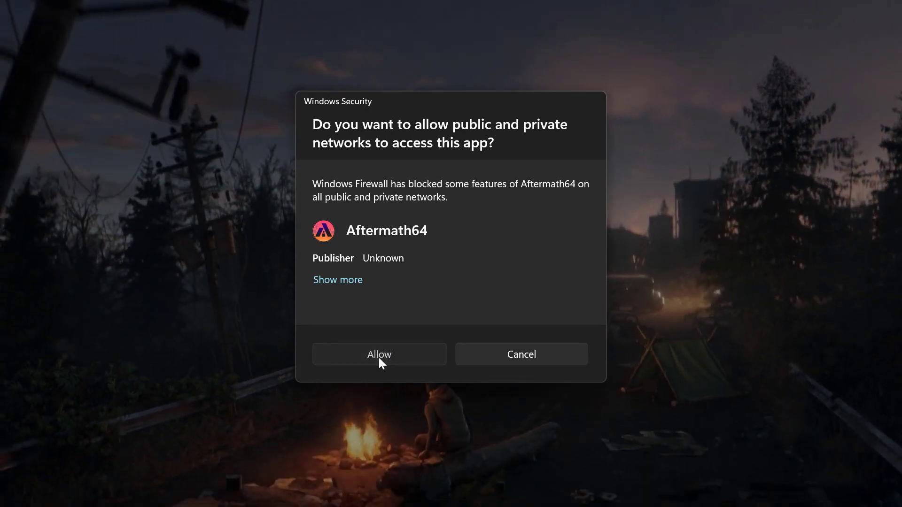
Step: Allow Aftermath64 through Windows Firewall on public and private networks, then switch windows
{"action": "left_click", "coordinate": [379, 354]}
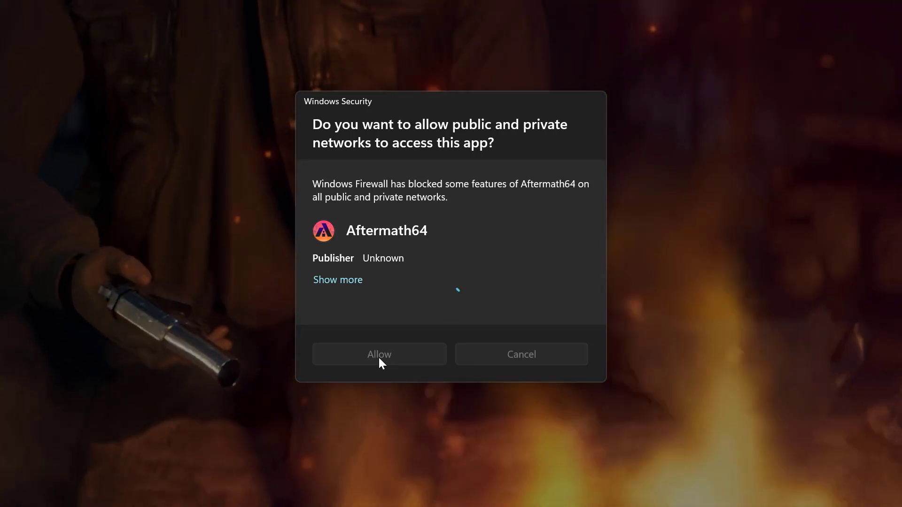
{"action": "left_click", "coordinate": [378, 355]}
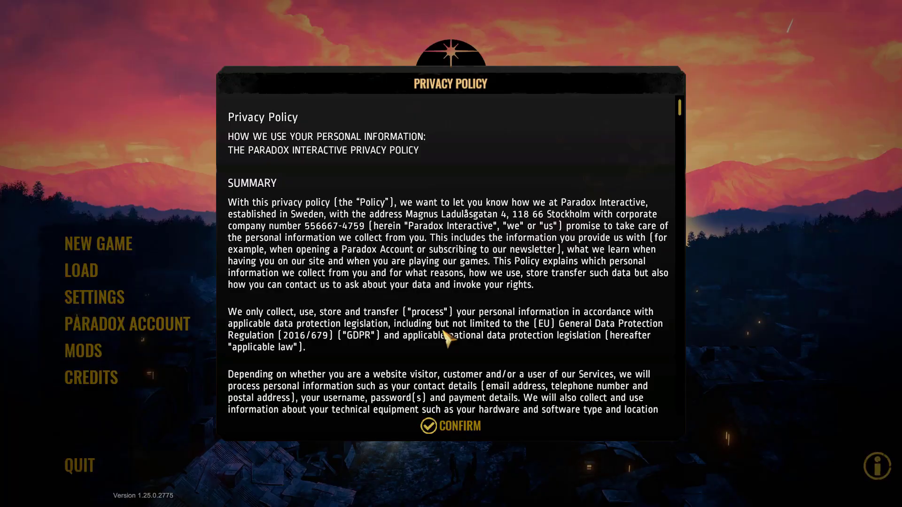
{"action": "key", "text": "alt+tab"}
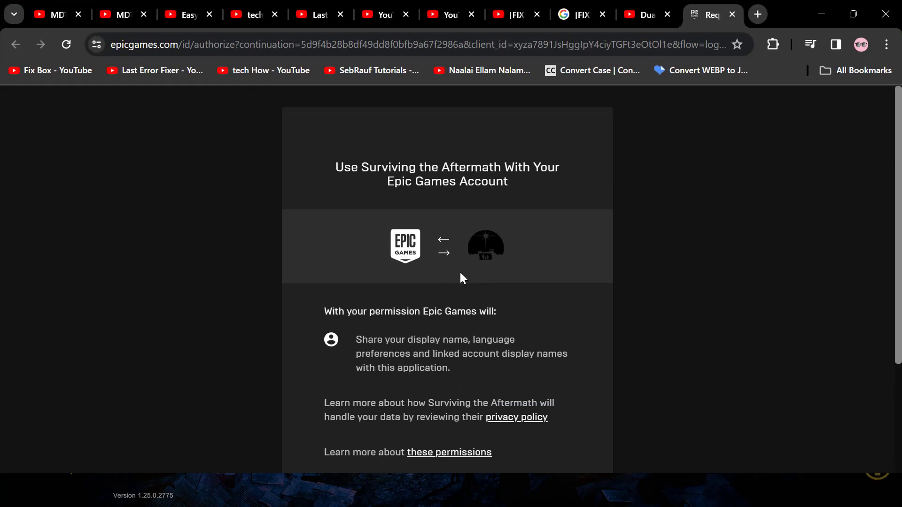
Step: Scroll the epicgames.com authorize page down to its Cancel and Allow choices
{"action": "scroll", "scroll_direction": "down", "scroll_amount": 3}
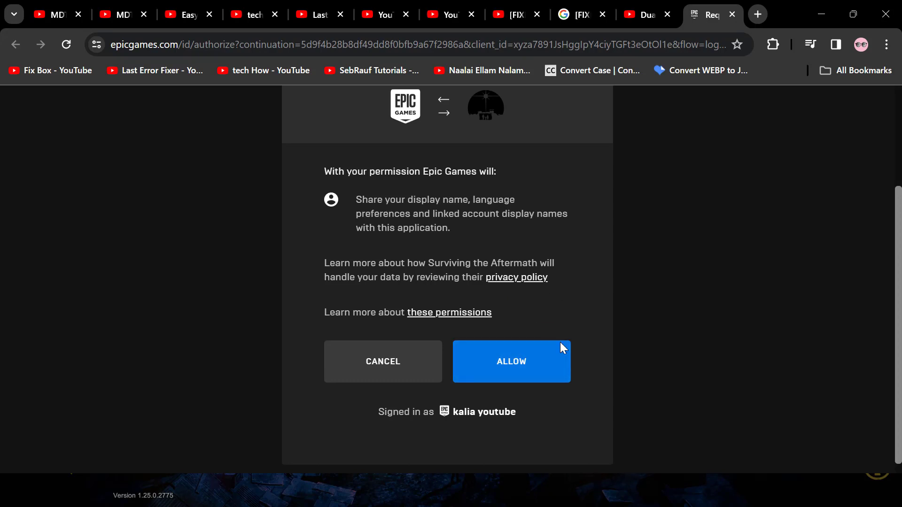
{"action": "mouse_move", "coordinate": [536, 347]}
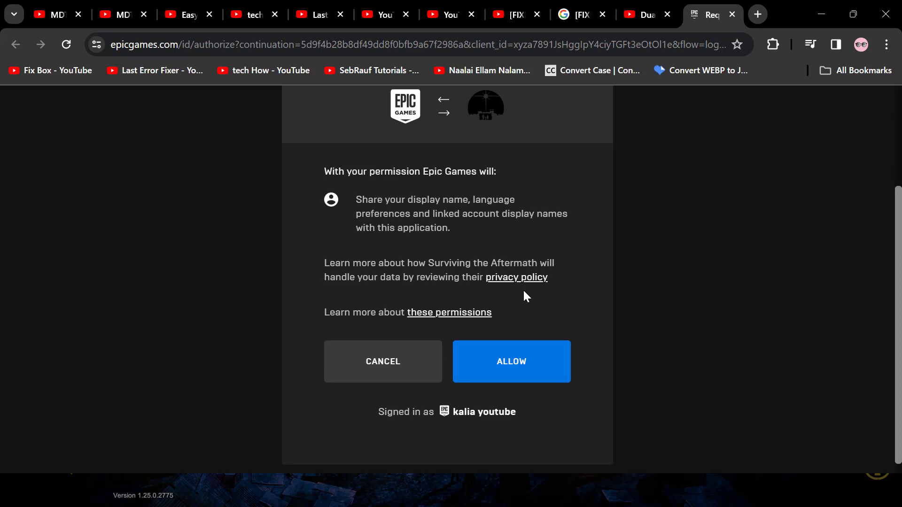
{"action": "mouse_move", "coordinate": [749, 108]}
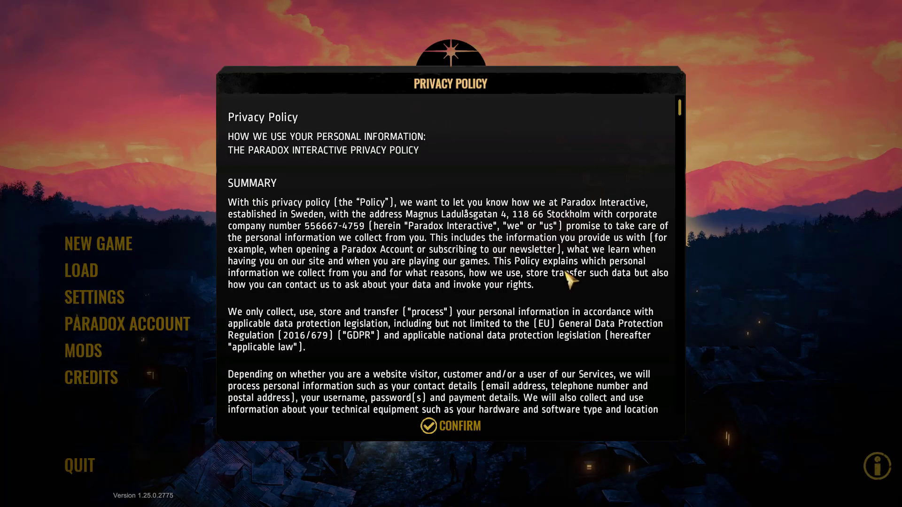
Step: Reach Windows Settings from the Start button's quick-link menu
{"action": "left_click", "coordinate": [21, 491]}
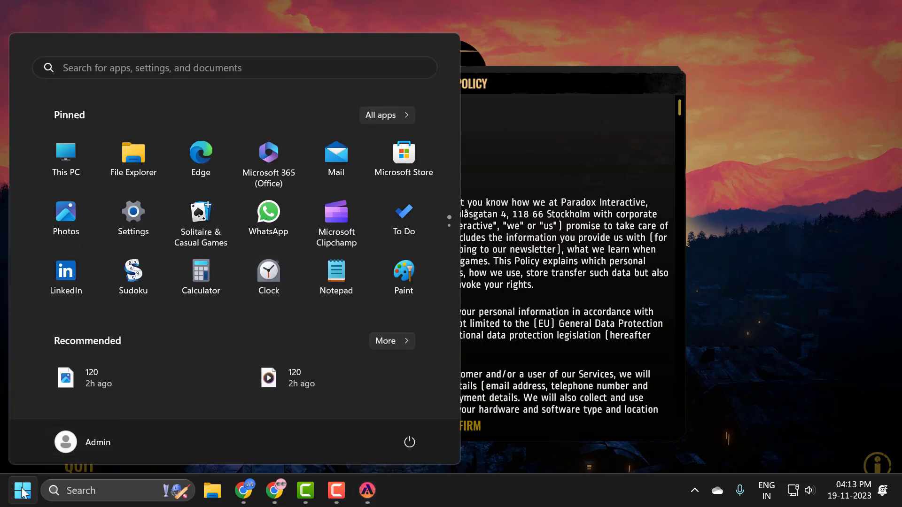
{"action": "mouse_move", "coordinate": [21, 501]}
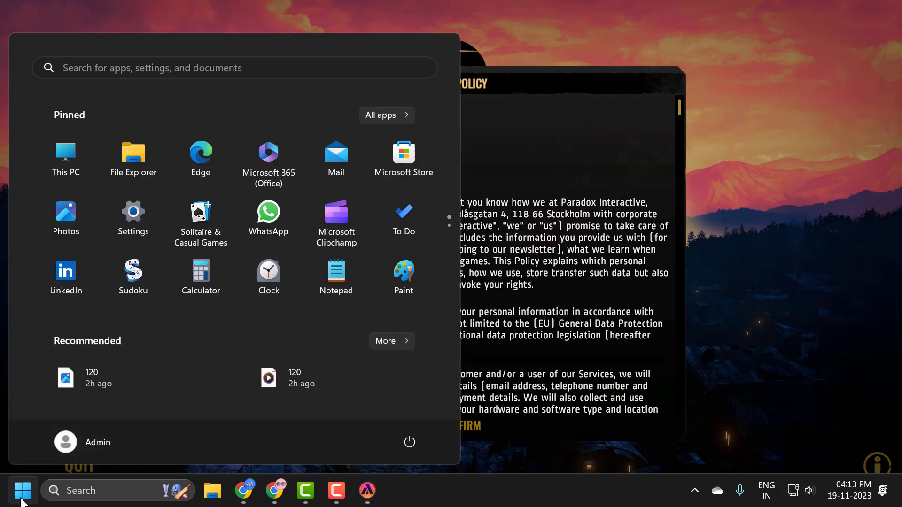
{"action": "right_click", "coordinate": [22, 491]}
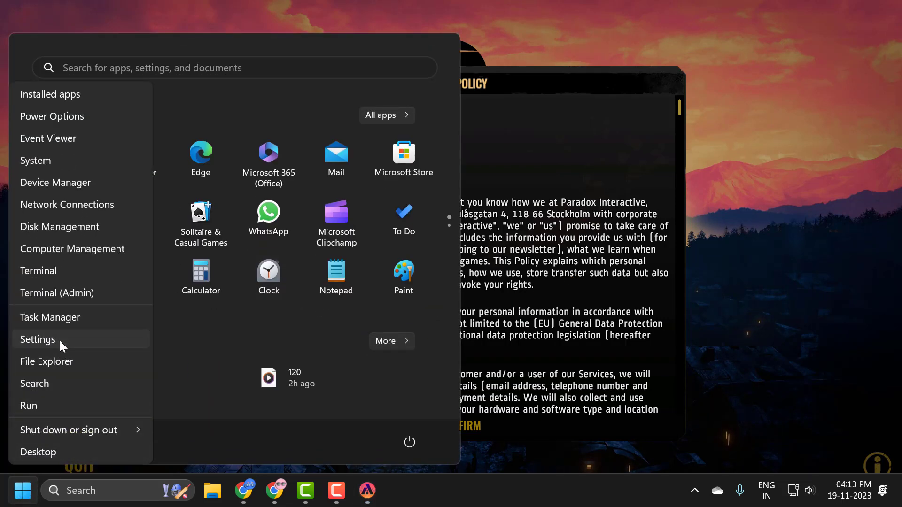
{"action": "left_click", "coordinate": [38, 340]}
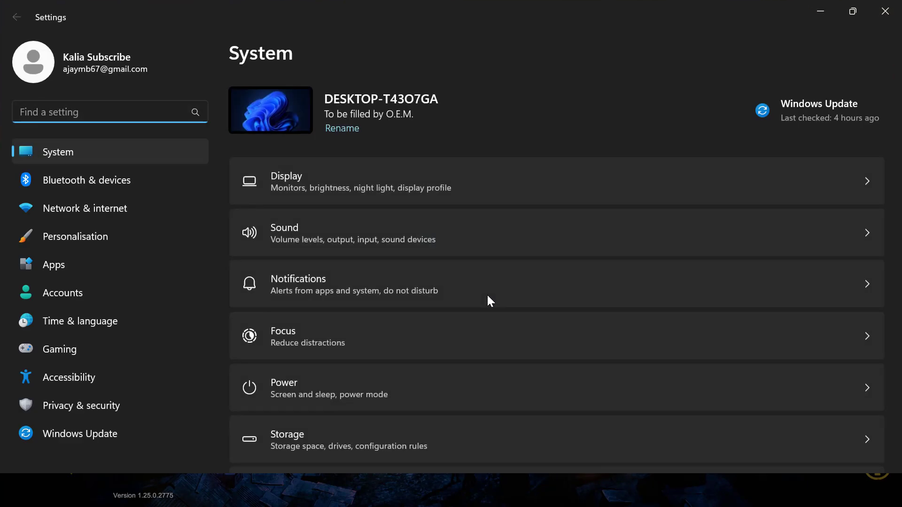
{"action": "mouse_move", "coordinate": [144, 287]}
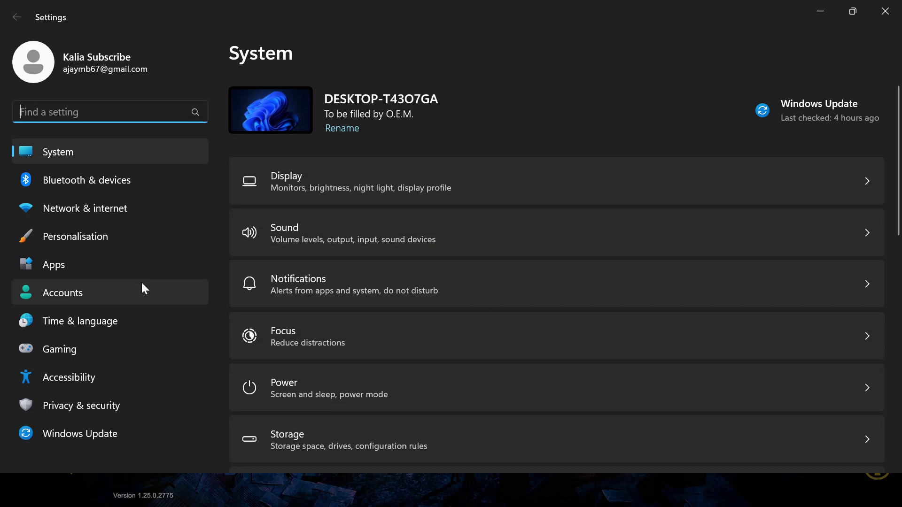
Step: In Apps > Default apps, search 'goo' and set Google Chrome as the default browser
{"action": "left_click", "coordinate": [53, 265]}
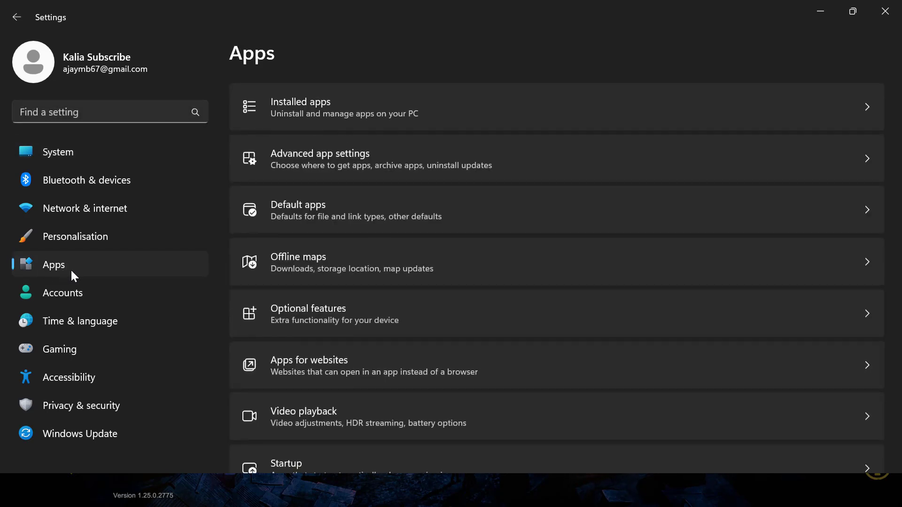
{"action": "mouse_move", "coordinate": [353, 217]}
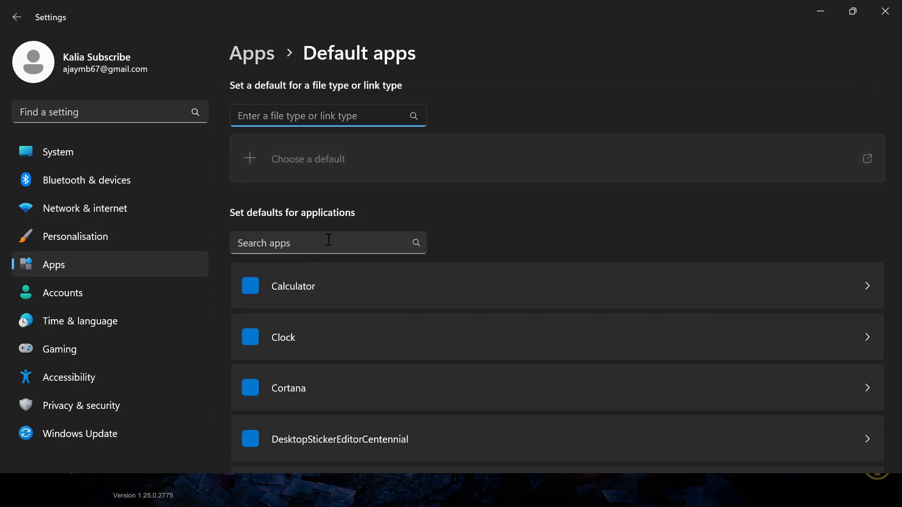
{"action": "left_click", "coordinate": [322, 243]}
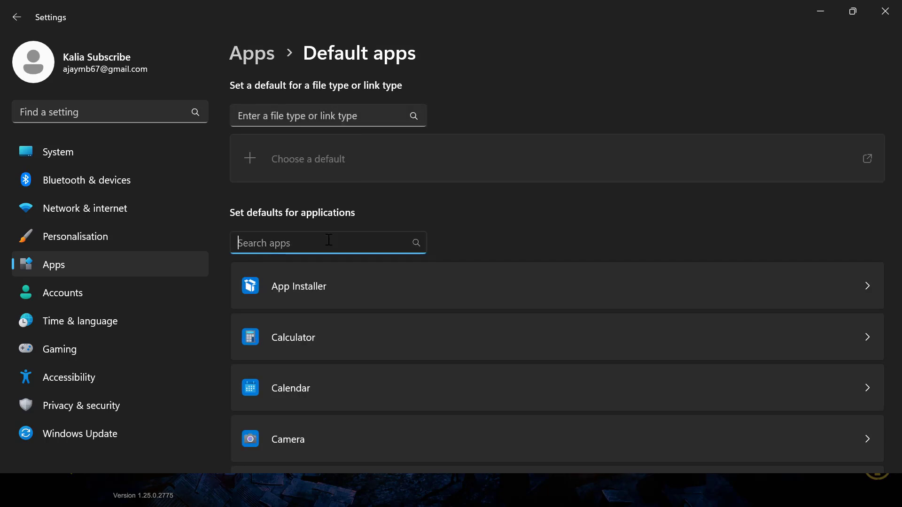
{"action": "type", "text": "goo"}
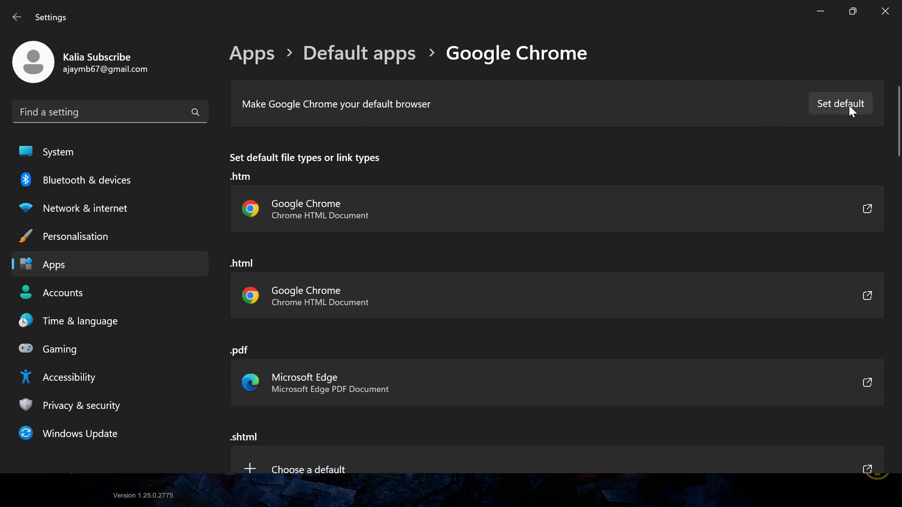
{"action": "left_click", "coordinate": [839, 104]}
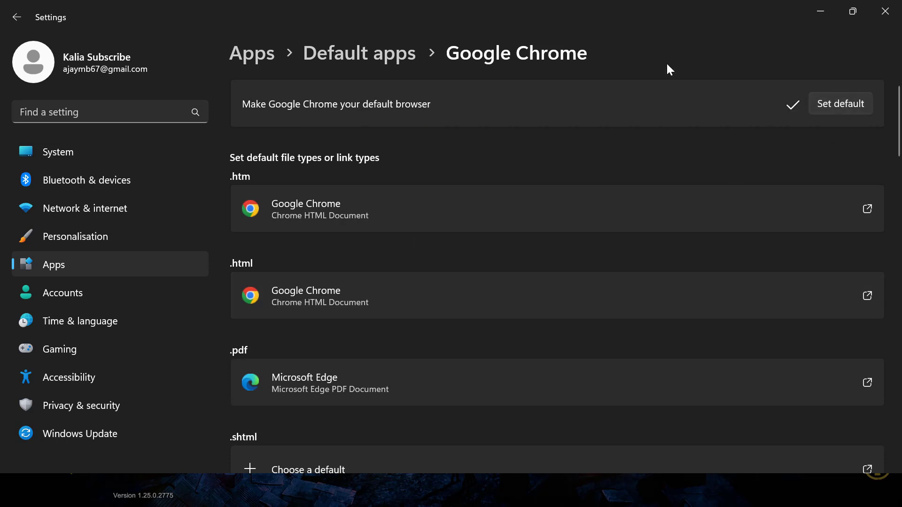
{"action": "mouse_move", "coordinate": [899, 43]}
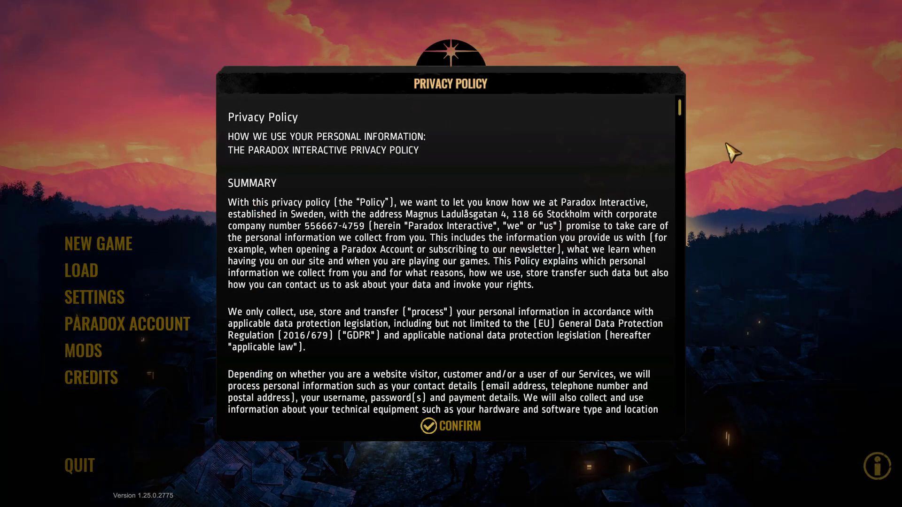
{"action": "mouse_move", "coordinate": [696, 195]}
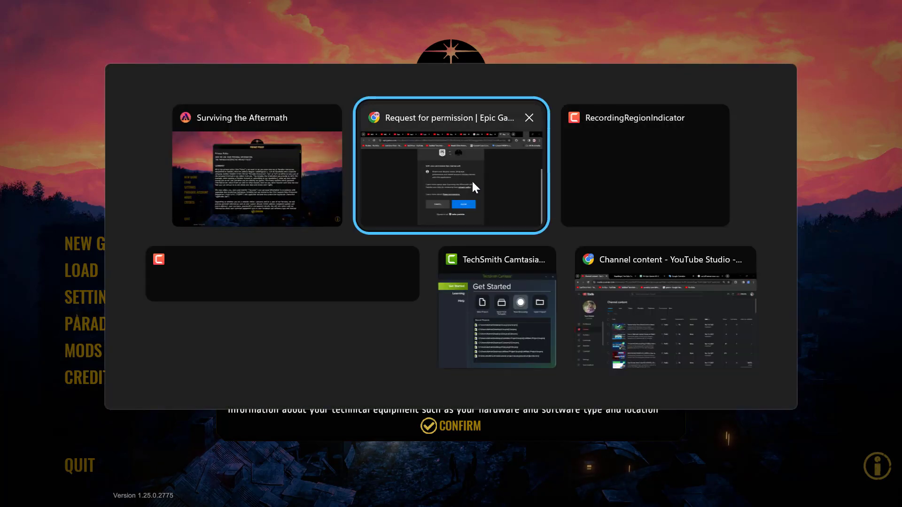
Step: Switch to the Epic permission page in Chrome and allow Surviving the Aftermath account access
{"action": "left_click", "coordinate": [450, 168]}
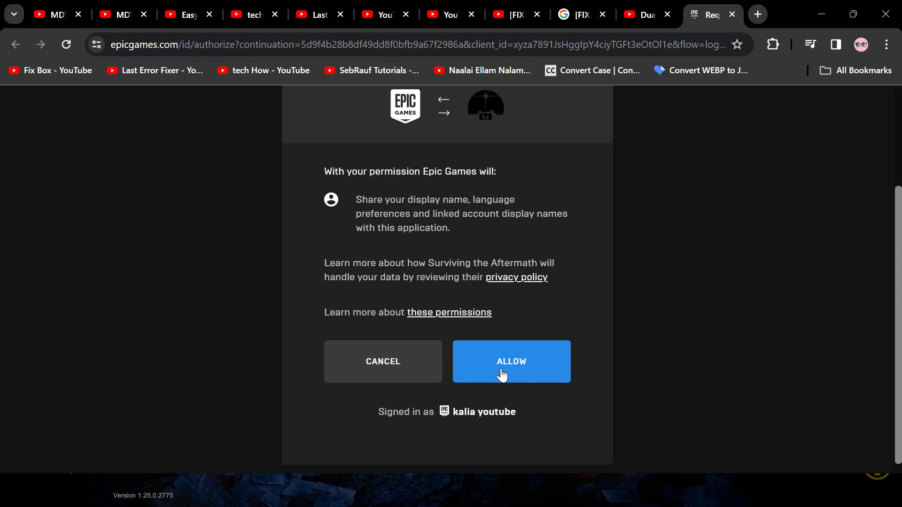
{"action": "left_click", "coordinate": [510, 361]}
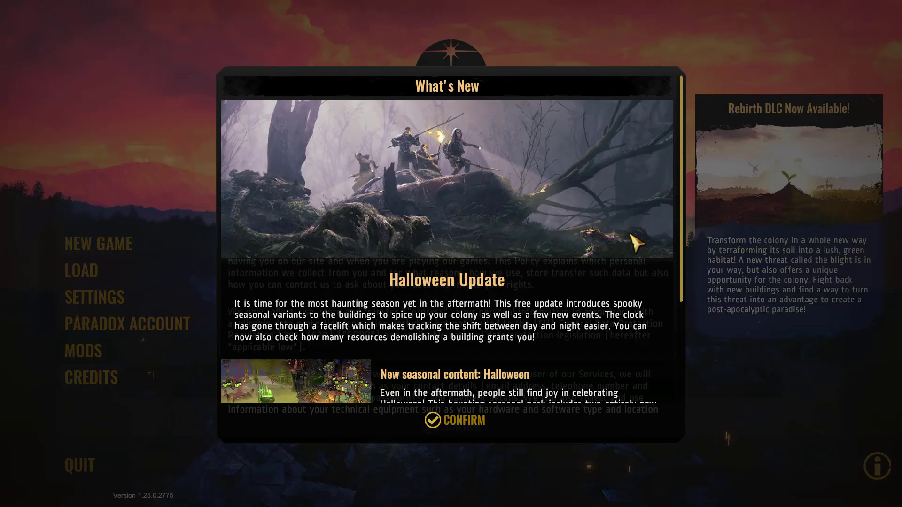
{"action": "mouse_move", "coordinate": [590, 214]}
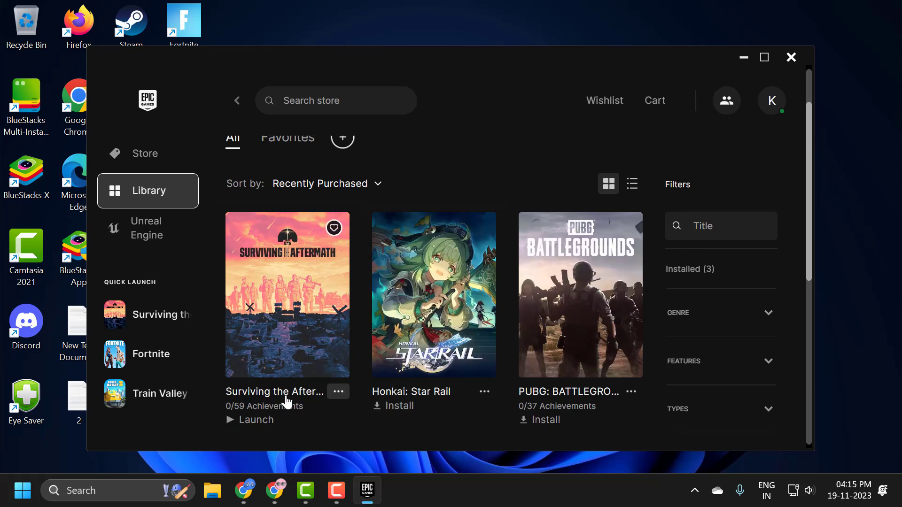
{"action": "mouse_move", "coordinate": [336, 397]}
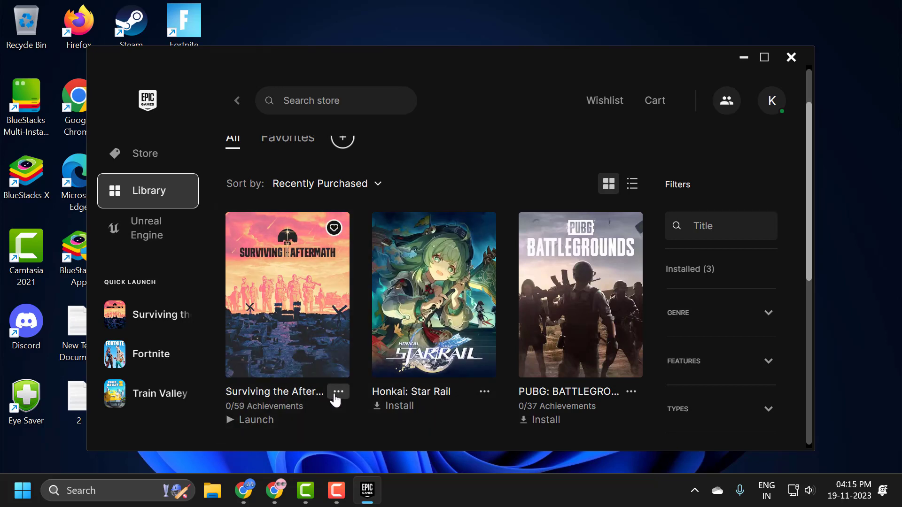
{"action": "left_click", "coordinate": [337, 392]}
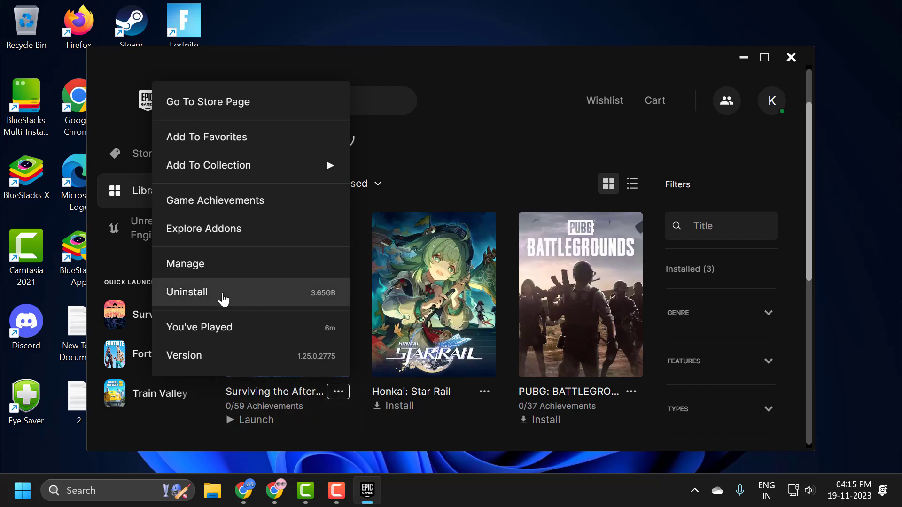
{"action": "mouse_move", "coordinate": [208, 302]}
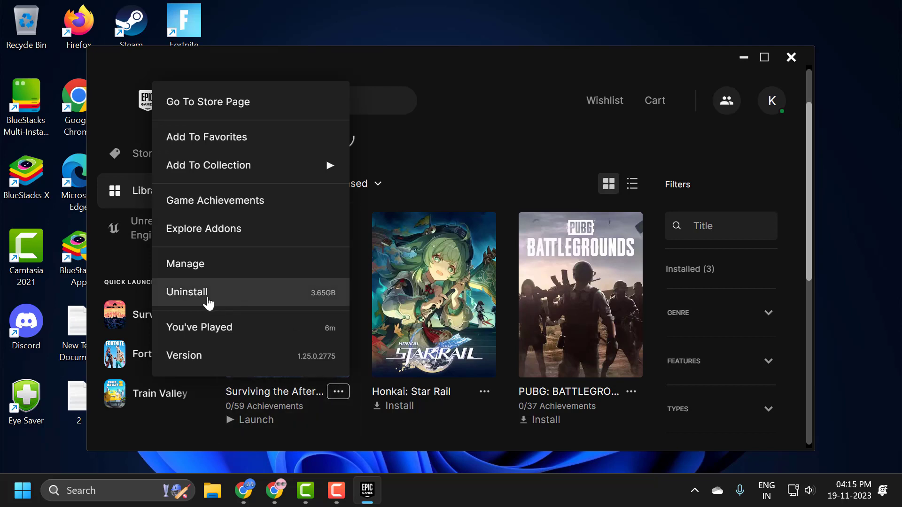
{"action": "mouse_move", "coordinate": [391, 287]}
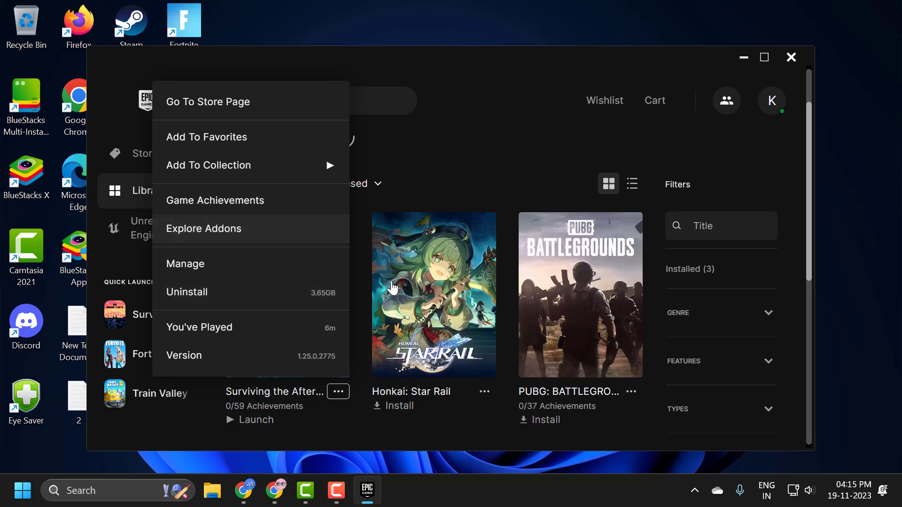
{"action": "left_click", "coordinate": [448, 183]}
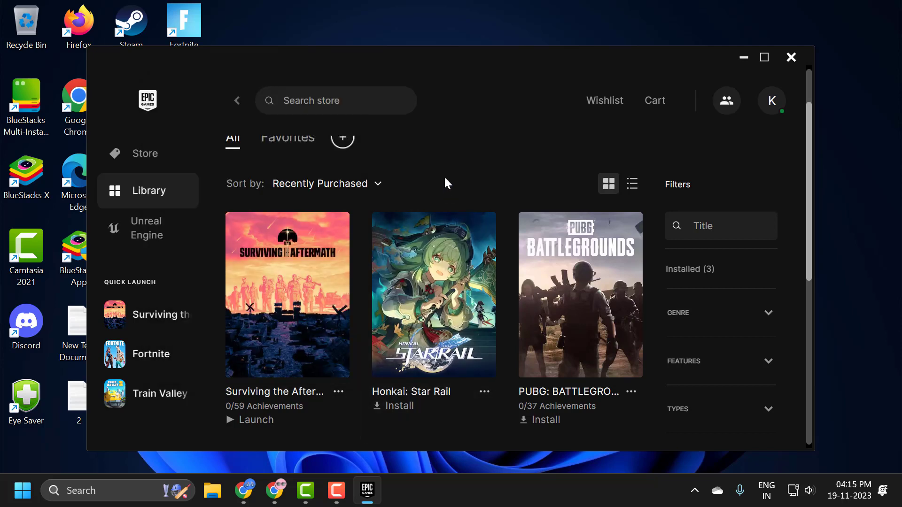